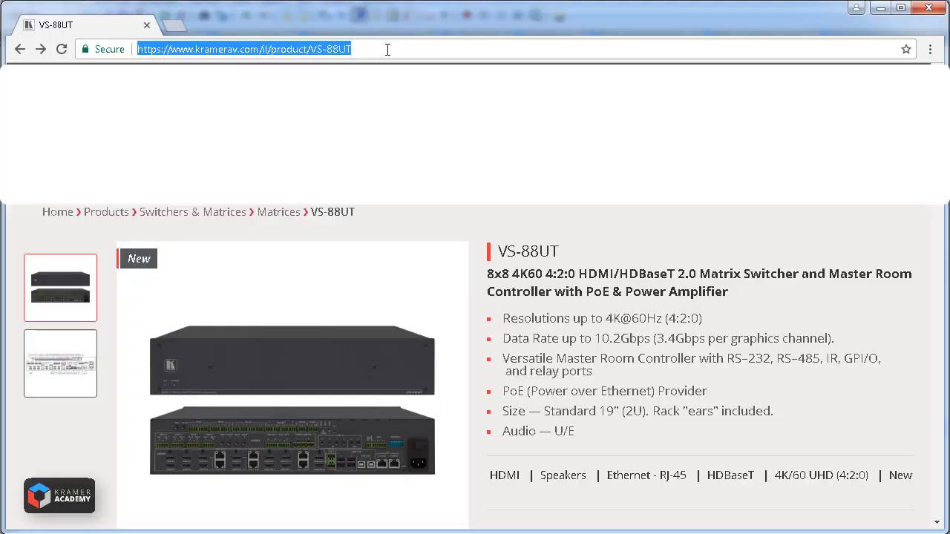
pyautogui.write('http://192.1')
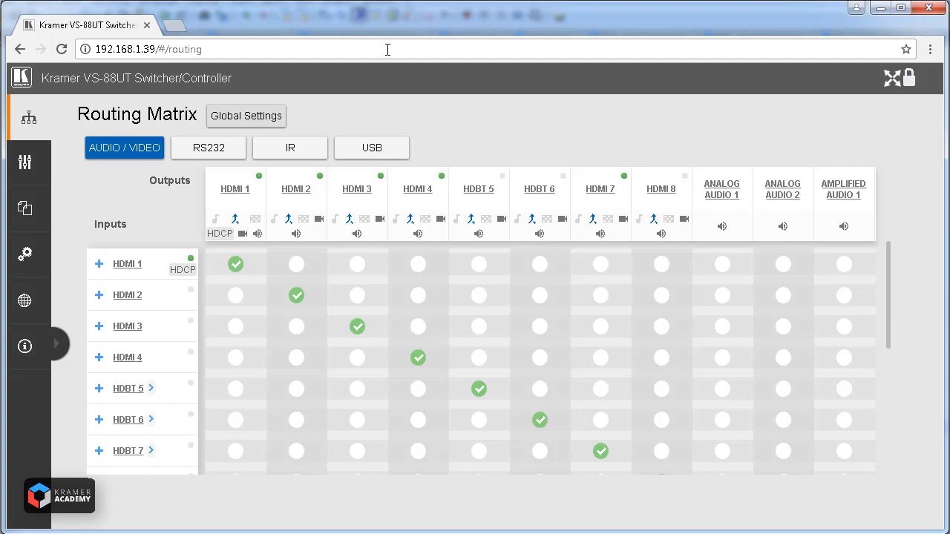
pyautogui.click(125, 148)
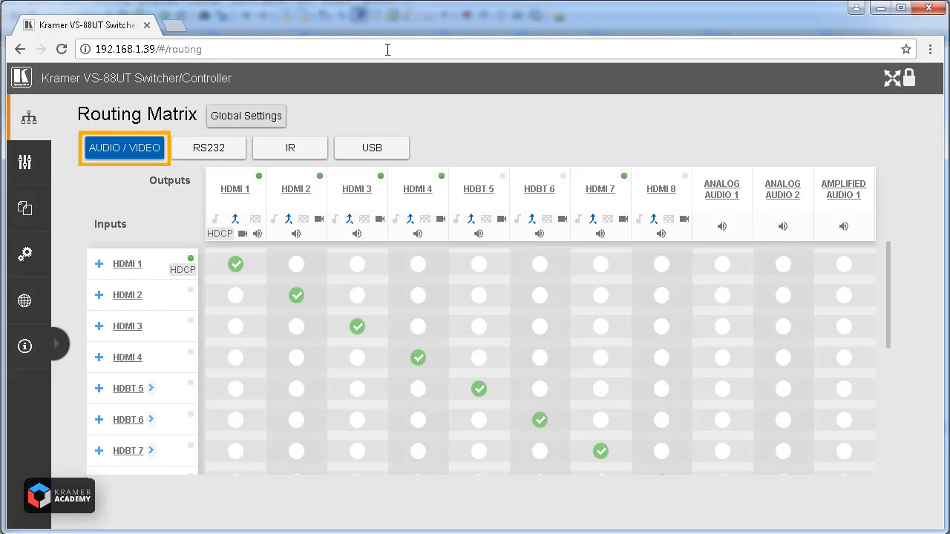
pyautogui.click(209, 146)
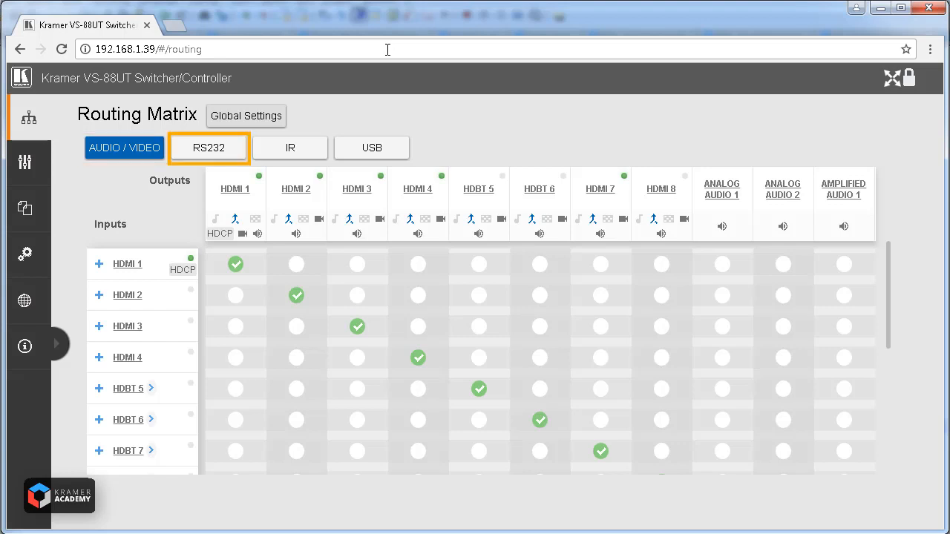
pyautogui.click(291, 149)
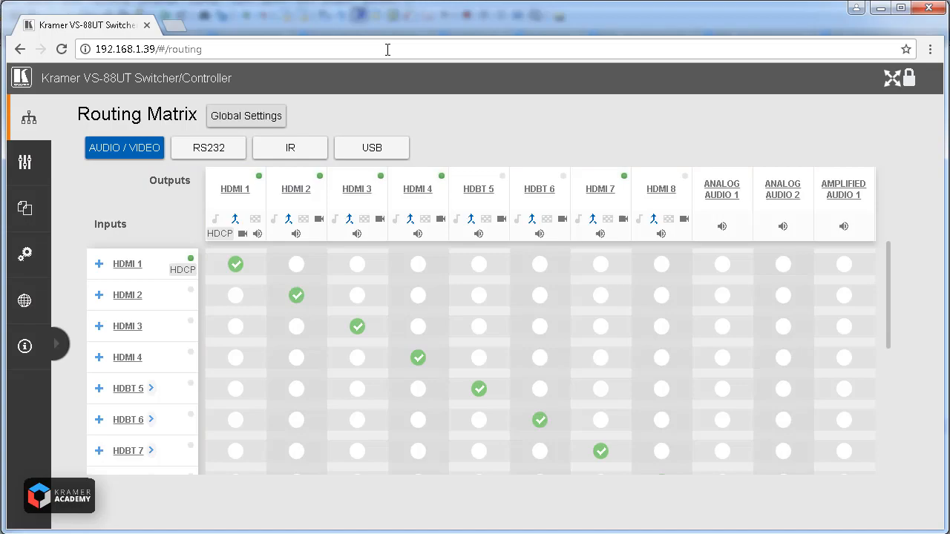
pyautogui.click(98, 264)
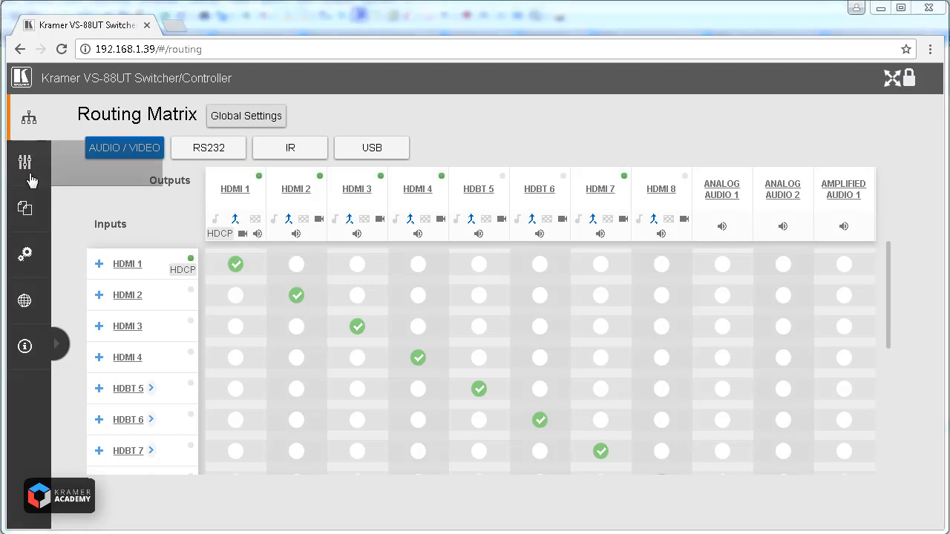
# Show the Controller page and start the K-Config software download from its 'here' link
pyautogui.click(28, 162)
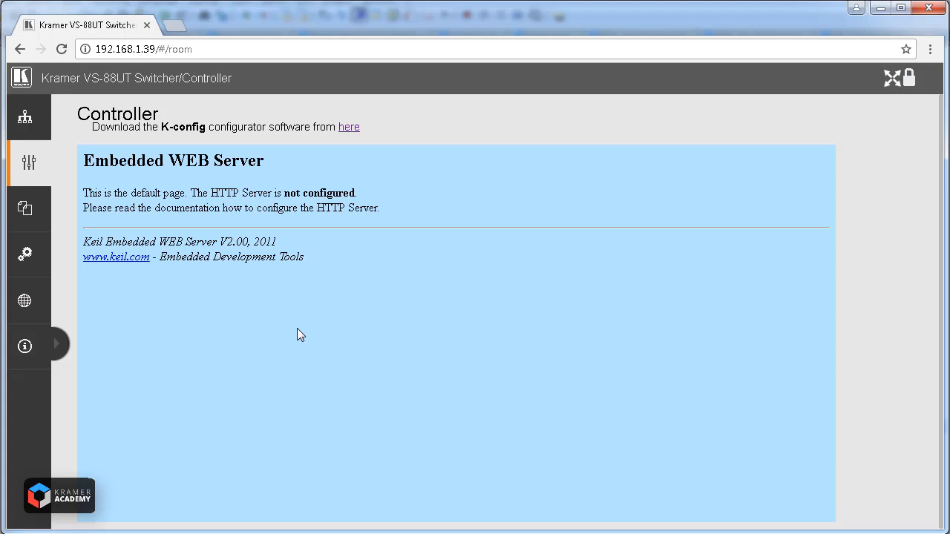
pyautogui.moveTo(349, 127)
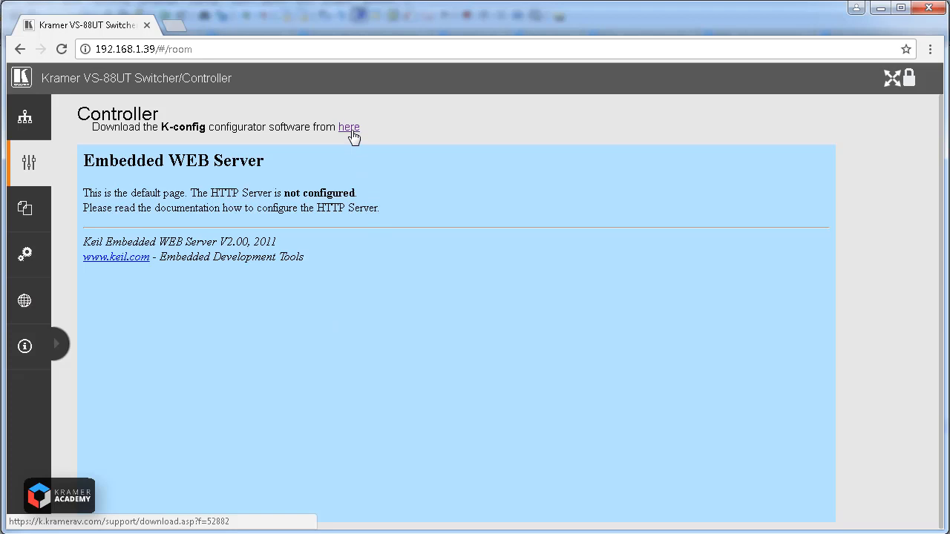
pyautogui.click(349, 127)
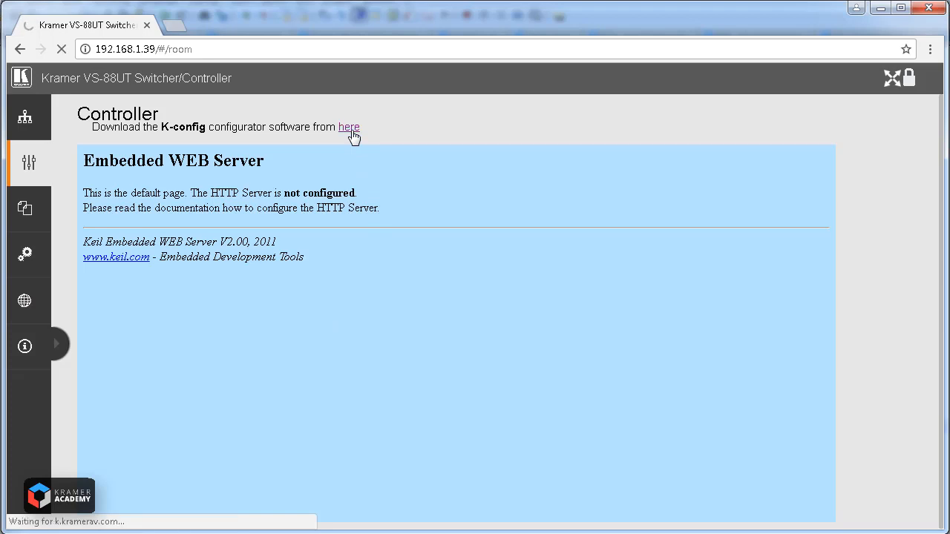
pyautogui.click(349, 128)
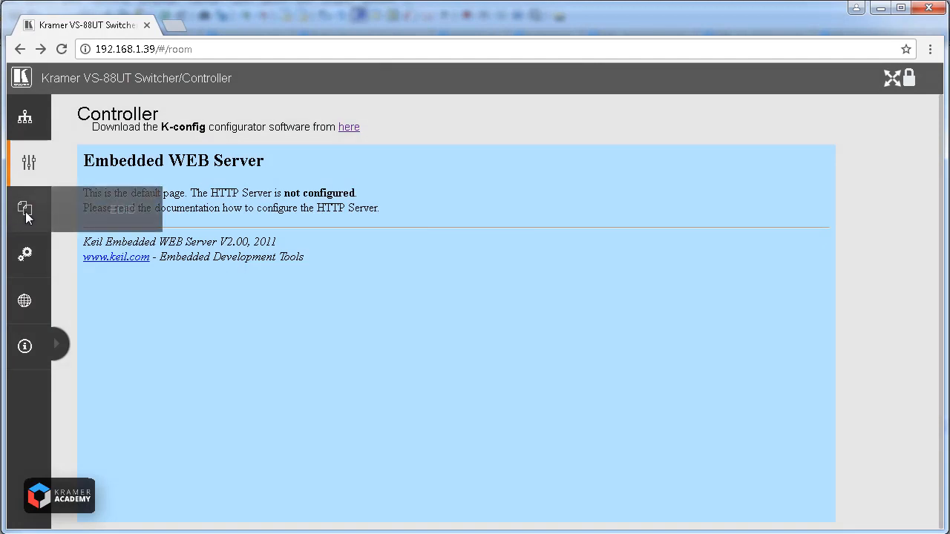
# Show the EDID Management page with its Output, Default and File sections
pyautogui.click(23, 207)
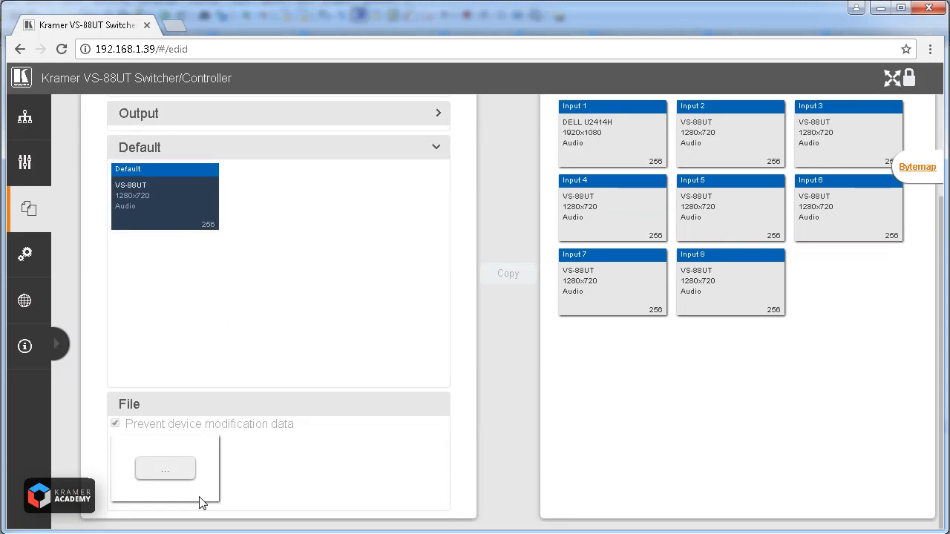
pyautogui.click(165, 469)
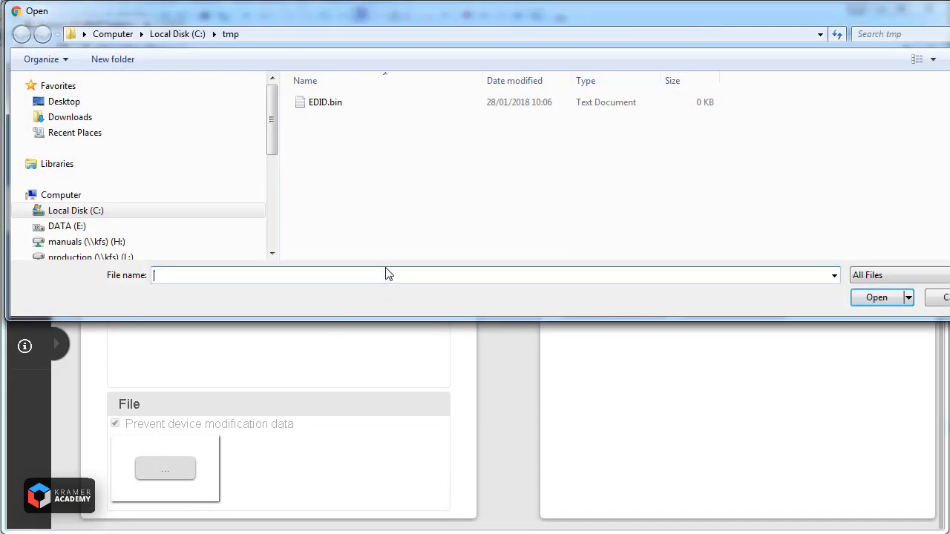
pyautogui.click(325, 100)
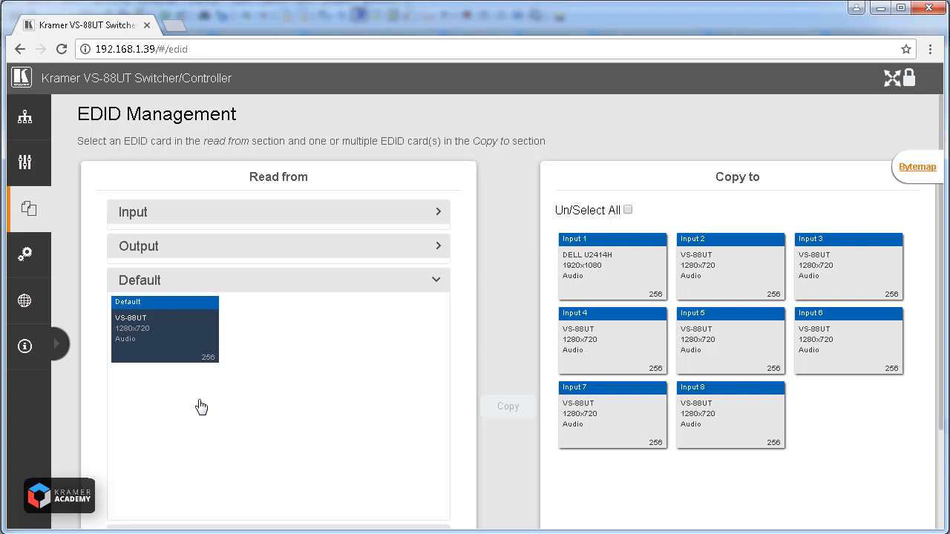
pyautogui.moveTo(205, 267)
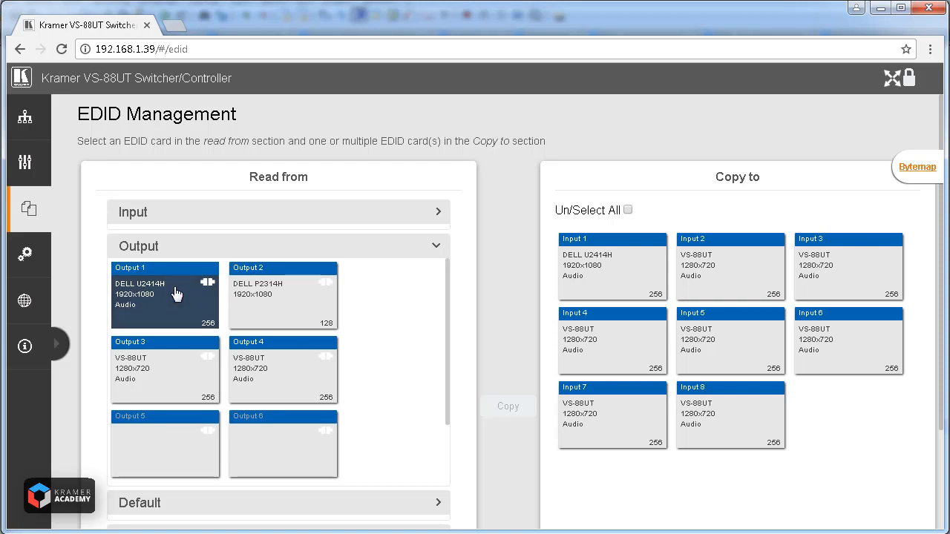
pyautogui.moveTo(171, 300)
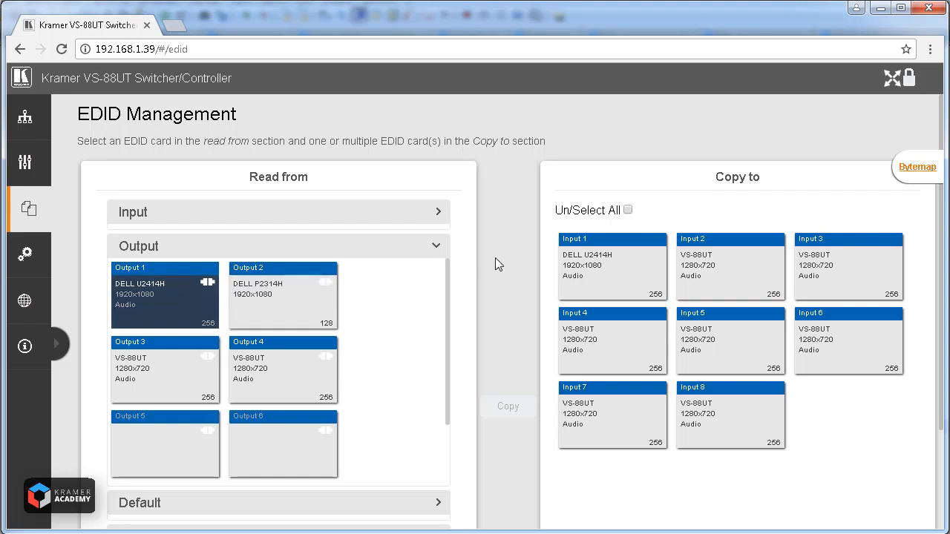
# Copy Output 1's DELL U2414H 1920x1080 EDID to Input 1 and acknowledge the success message
pyautogui.click(611, 267)
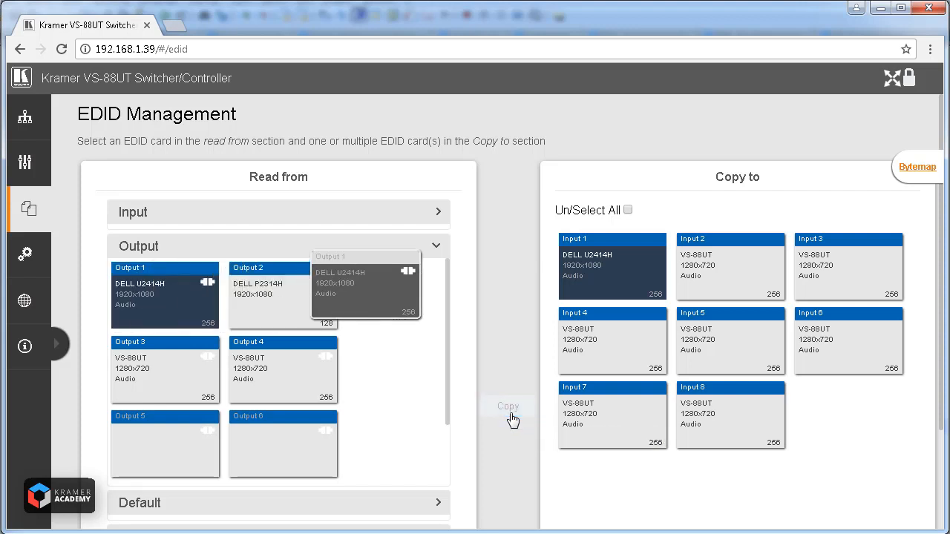
pyautogui.click(507, 406)
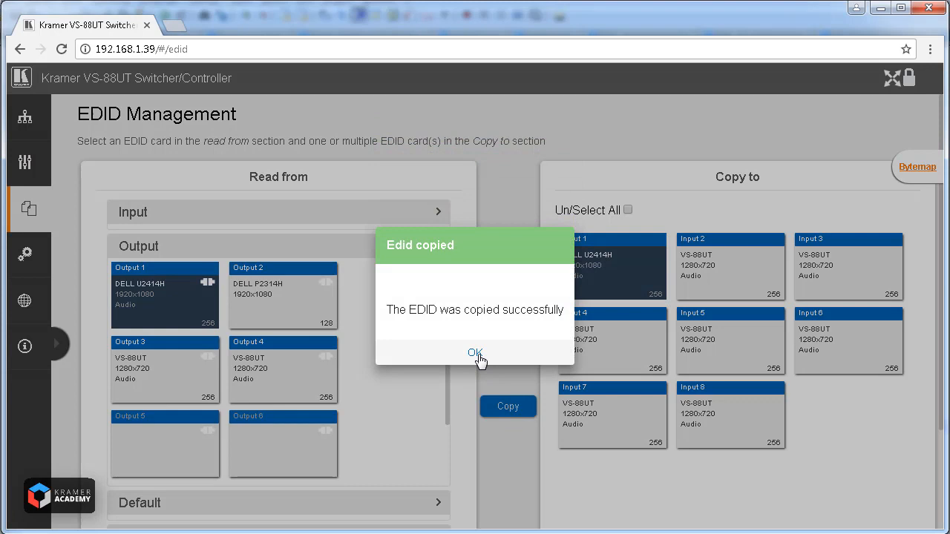
pyautogui.click(475, 353)
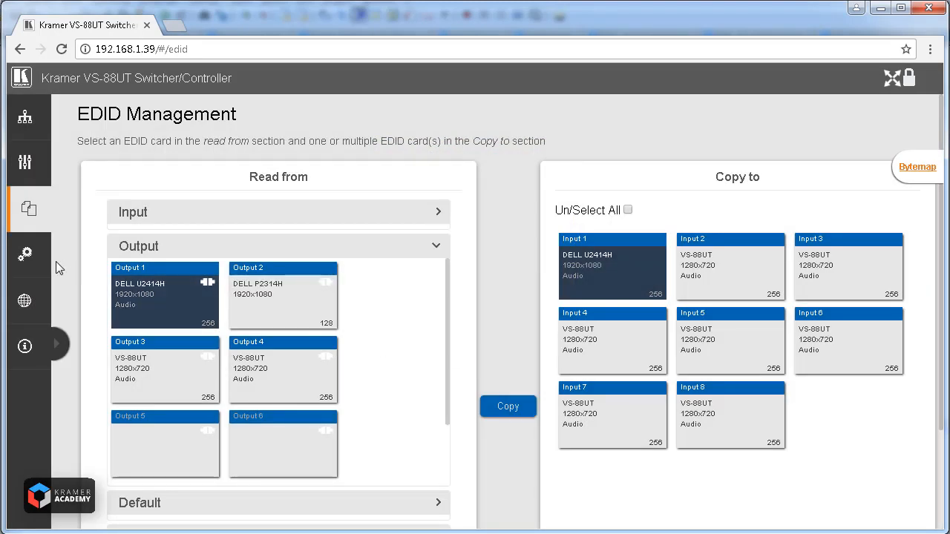
# Show the Device Settings page with device name, firmware version and security fields
pyautogui.click(23, 254)
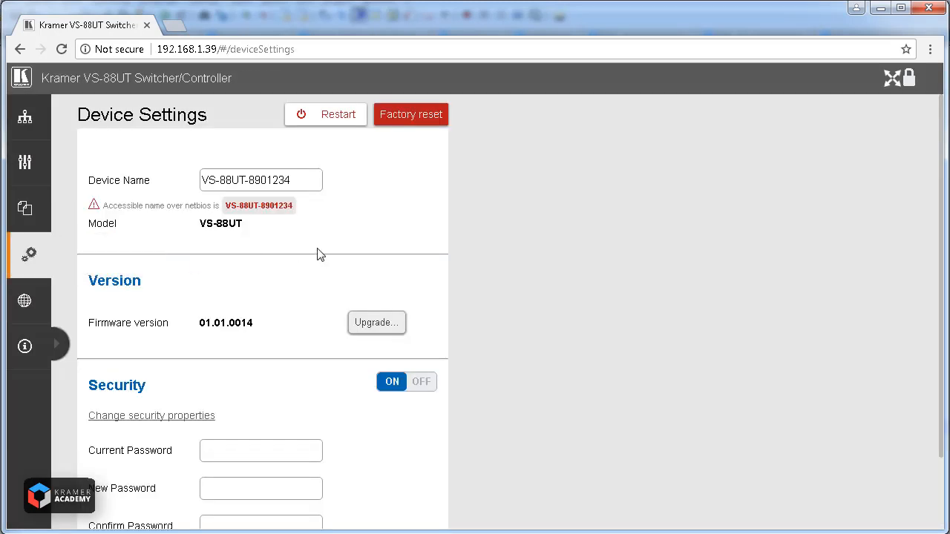
pyautogui.moveTo(369, 246)
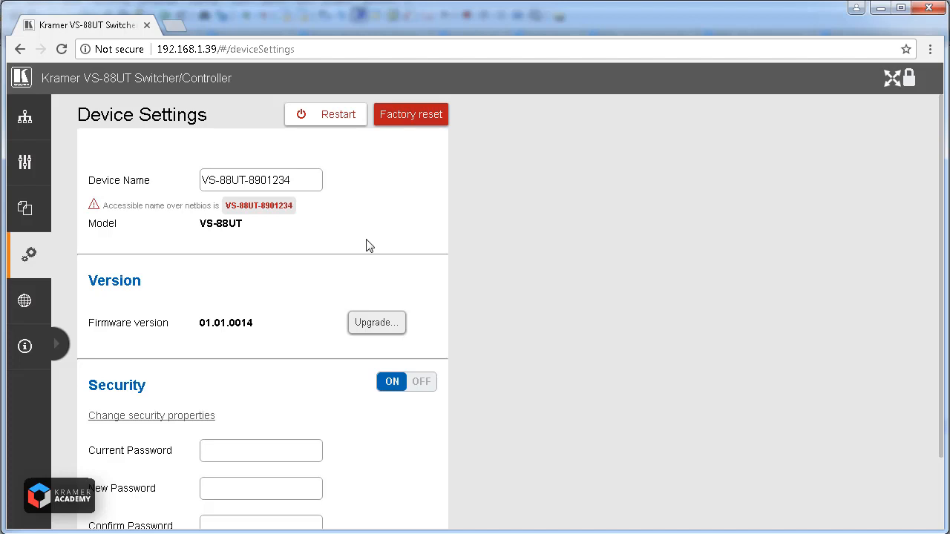
# Visit Network Settings, then land on the About page showing web version 4.0.14
pyautogui.click(24, 300)
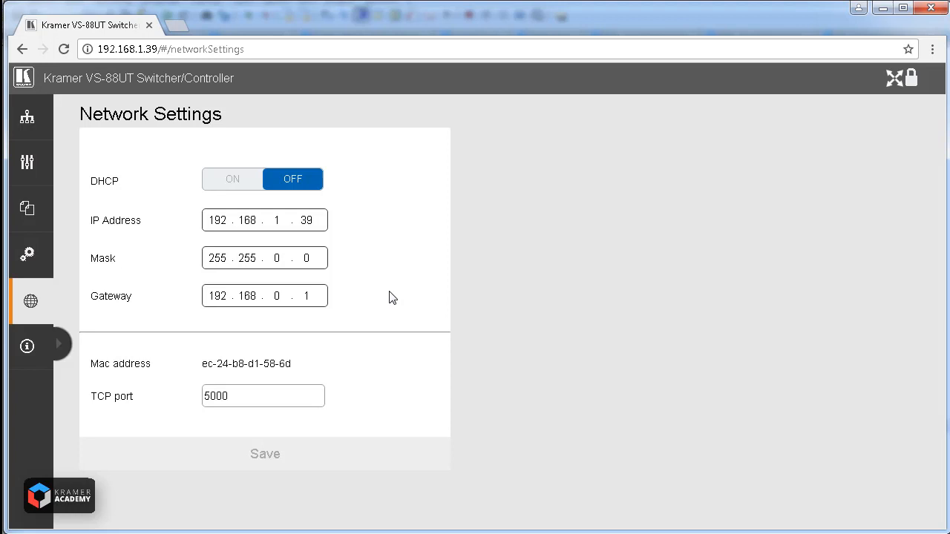
pyautogui.click(26, 347)
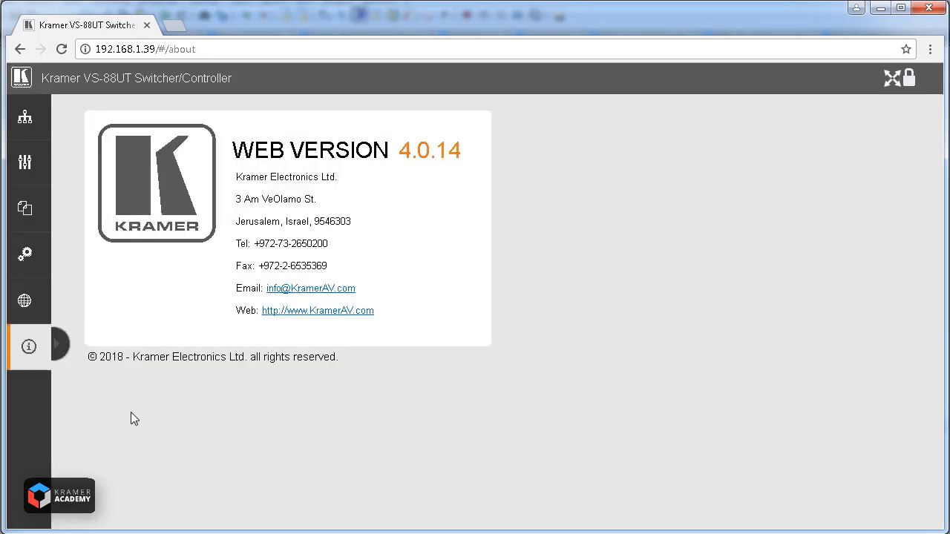